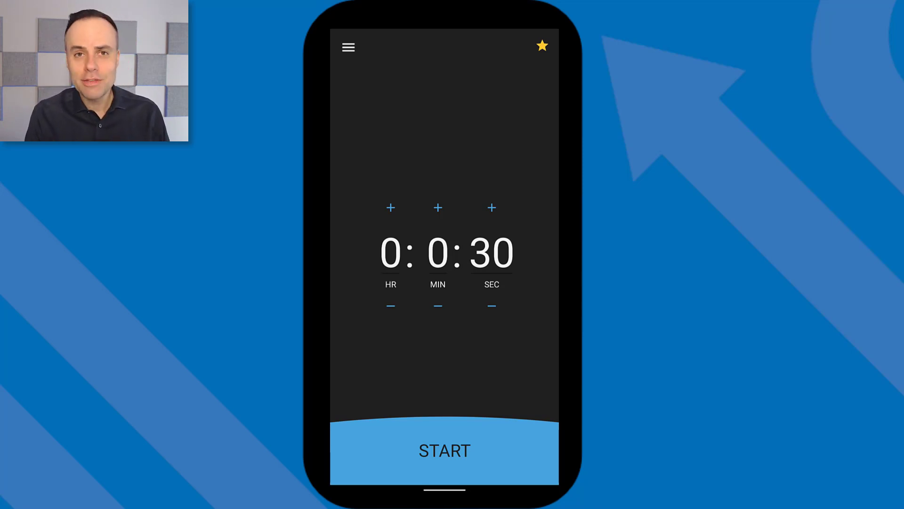
- Run the 30-second countdown and stop it when done
click(453, 446)
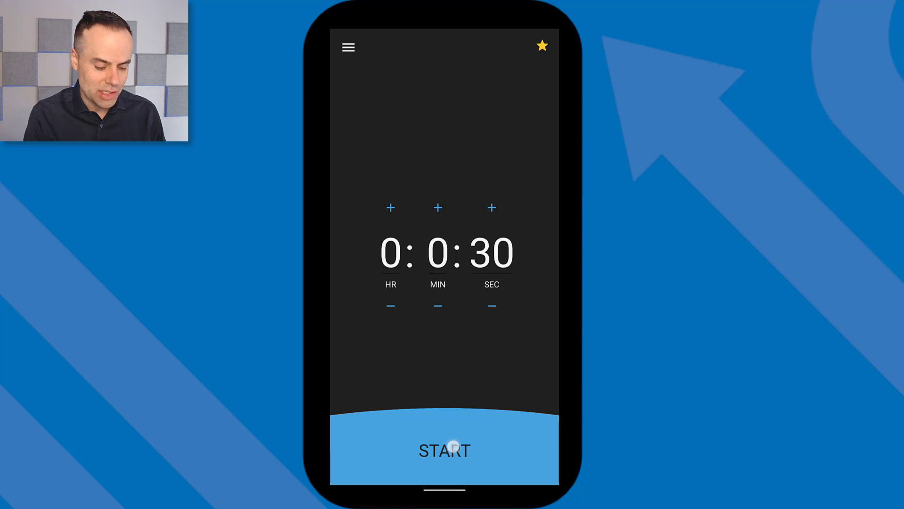
click(443, 450)
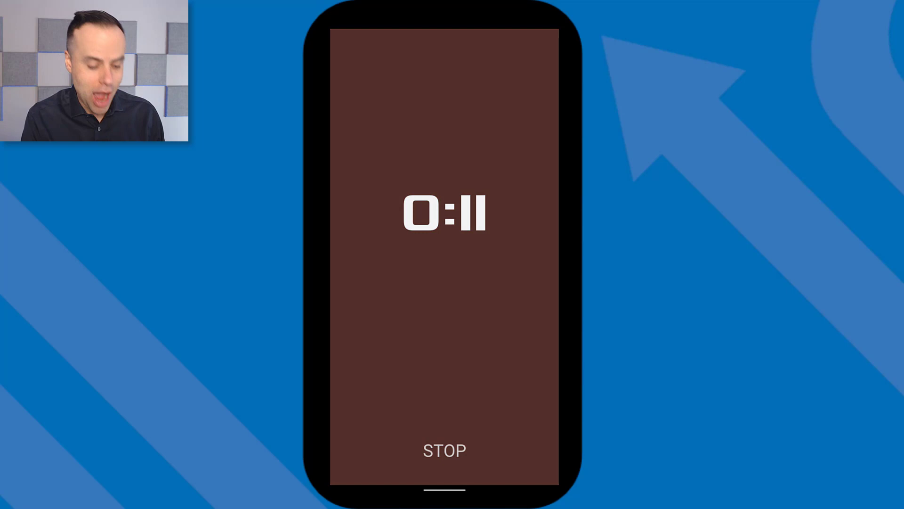
click(444, 450)
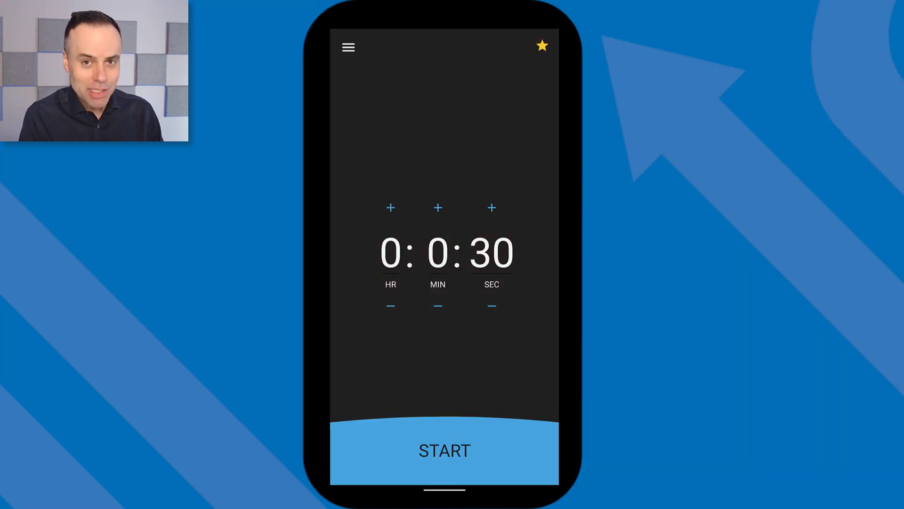
- Review the Theme and Intervals colours (80, 90, 95 percent) and return to Settings
click(348, 47)
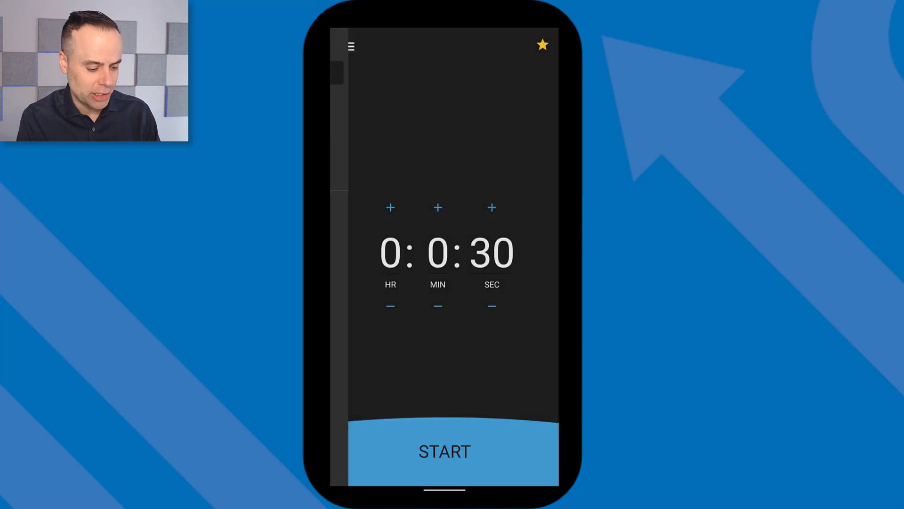
click(352, 45)
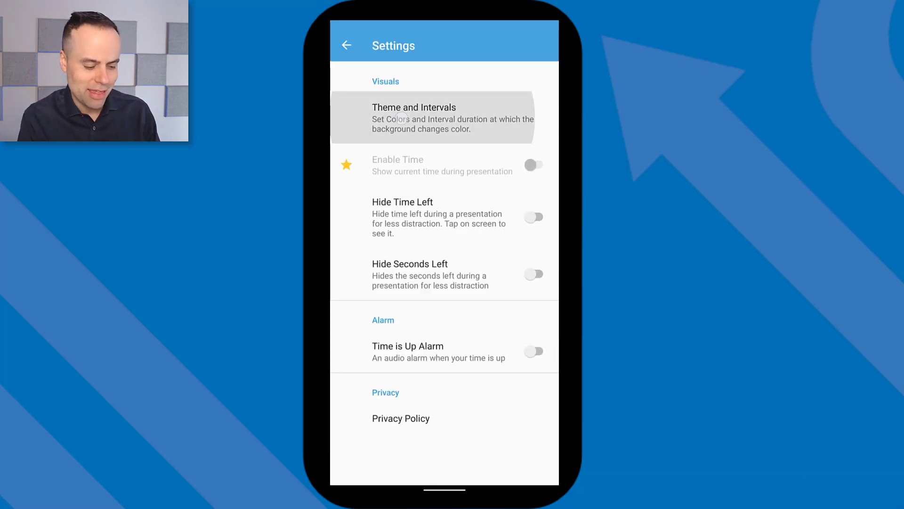
click(414, 117)
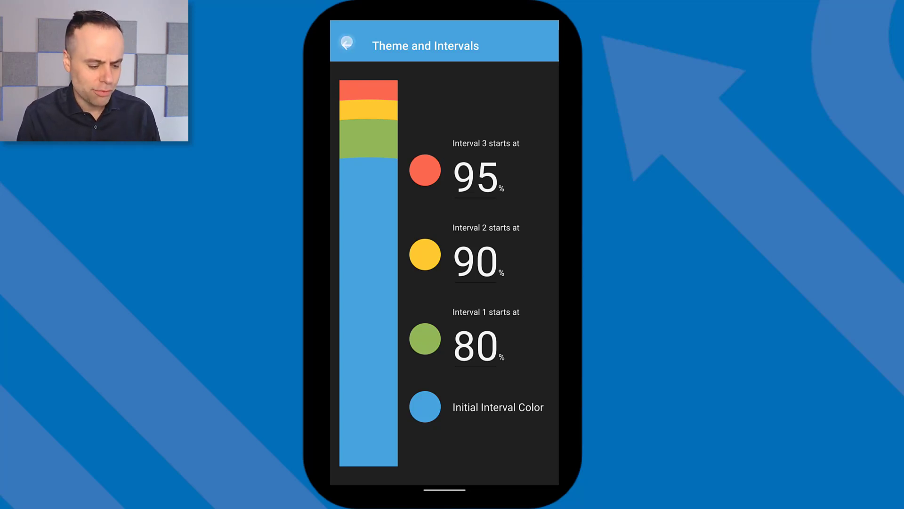
click(346, 46)
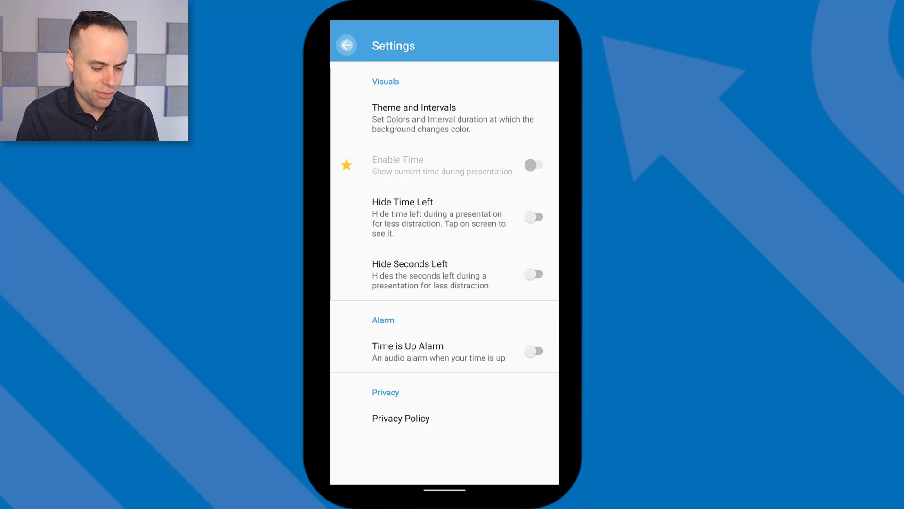
- Set the countdown to exactly one hour, then leave the timer for the home screen
click(346, 46)
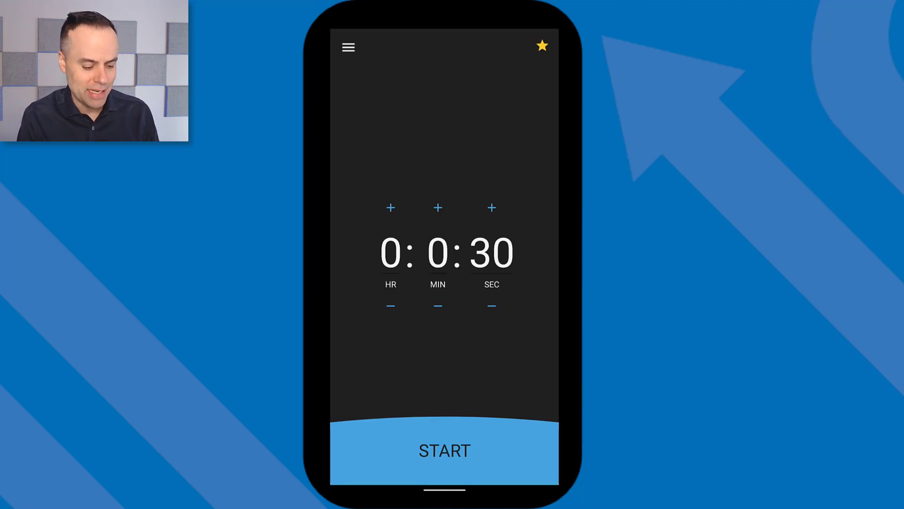
click(390, 207)
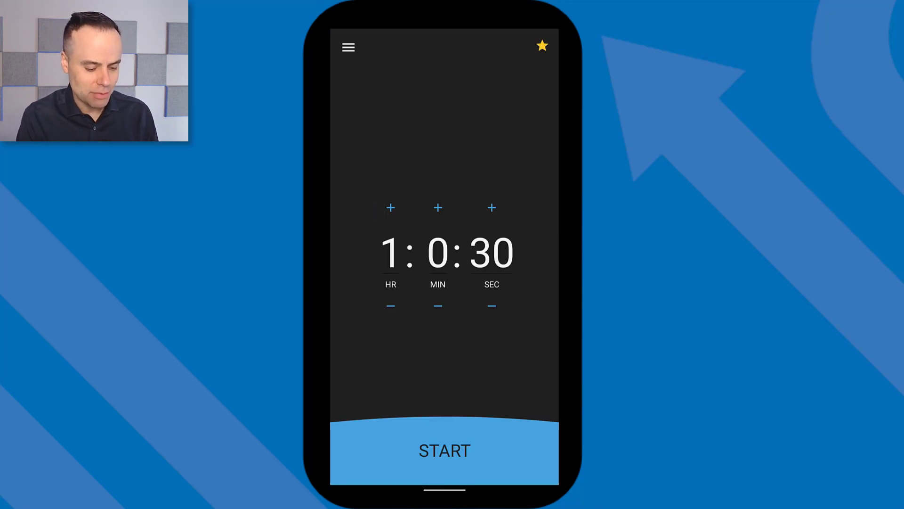
click(492, 306)
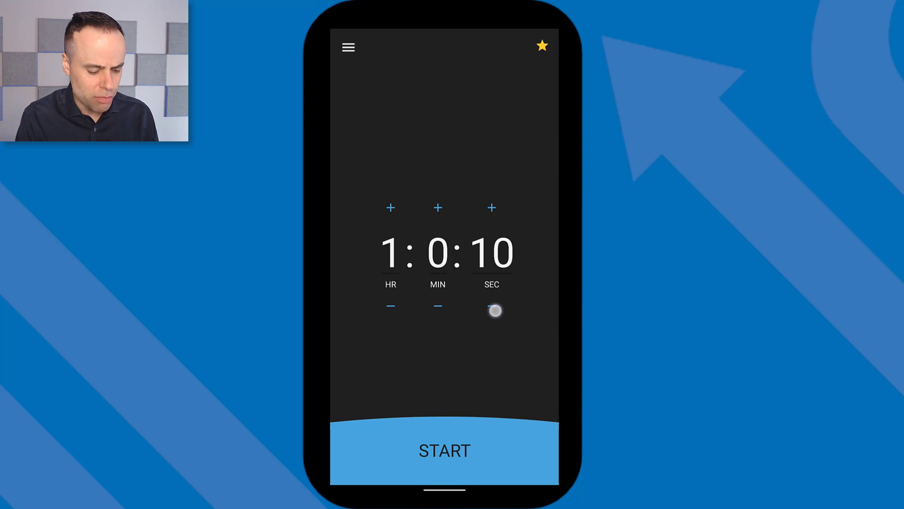
click(492, 306)
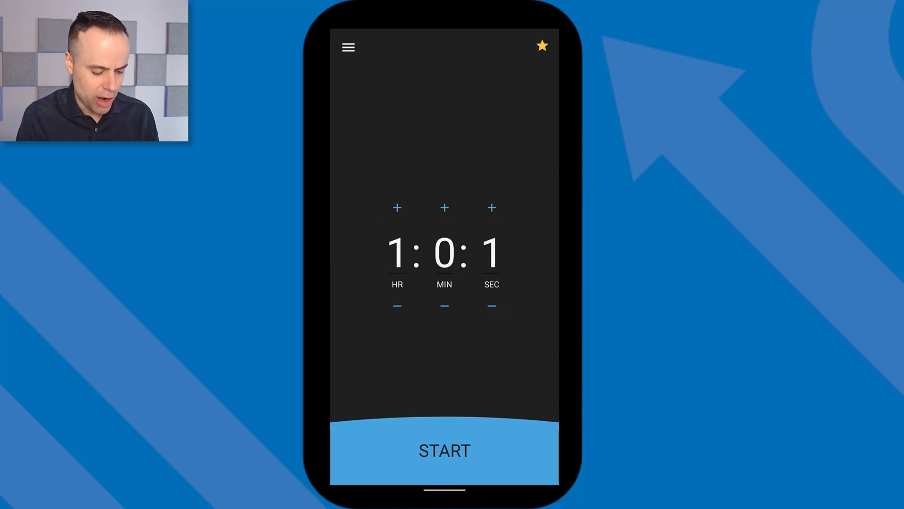
click(443, 450)
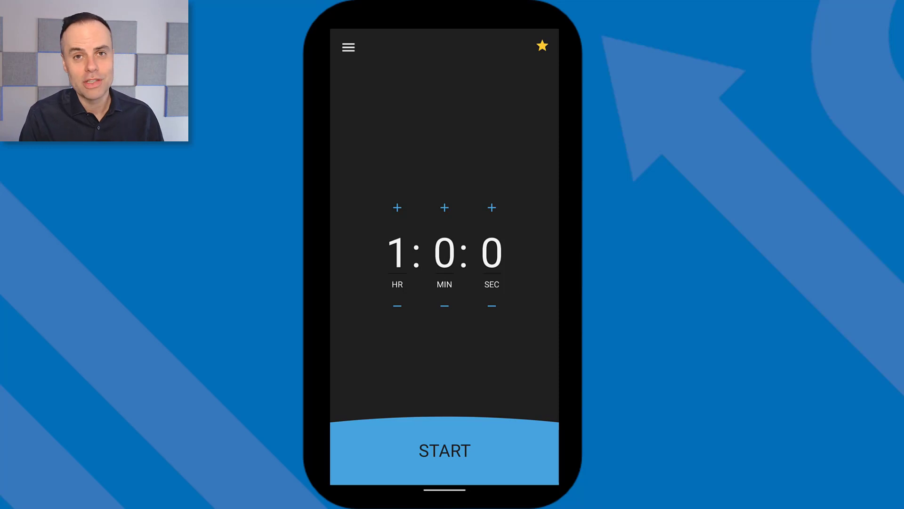
click(444, 450)
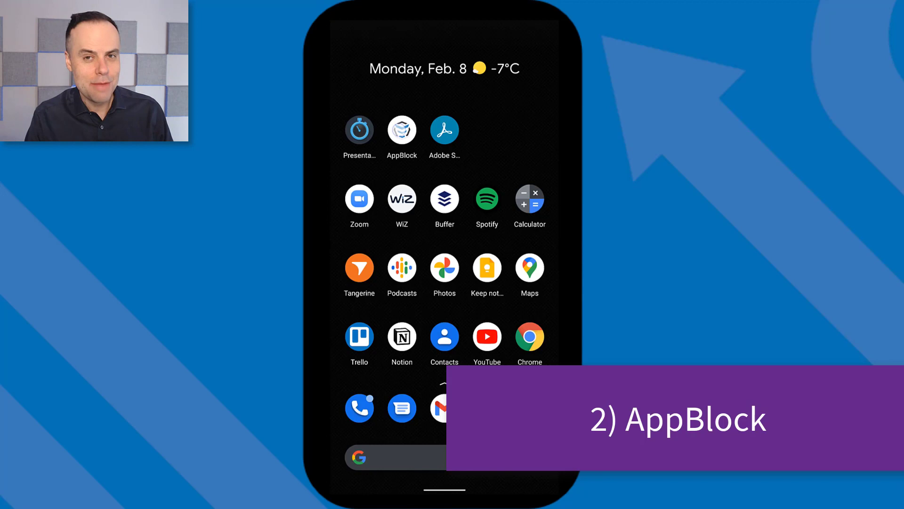
- Launch AppBlock, glance at its side menu and start creating a new blocking profile
click(402, 129)
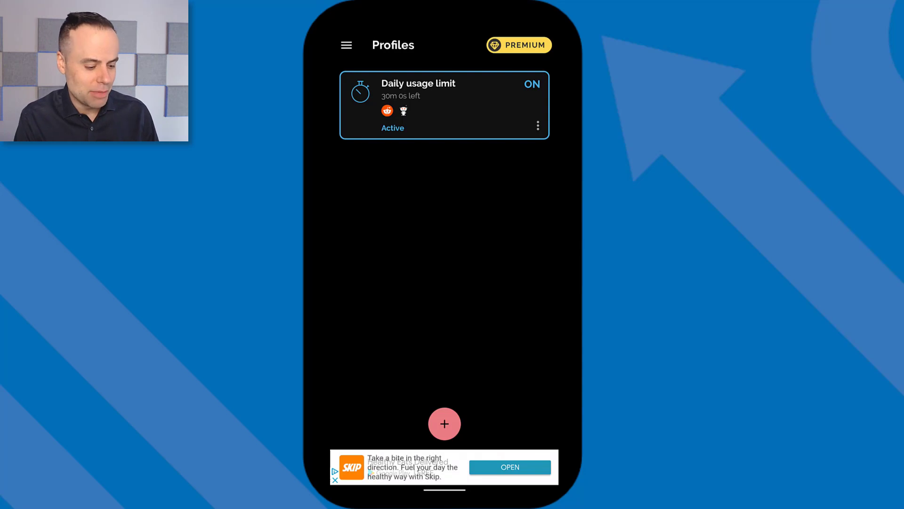
click(346, 45)
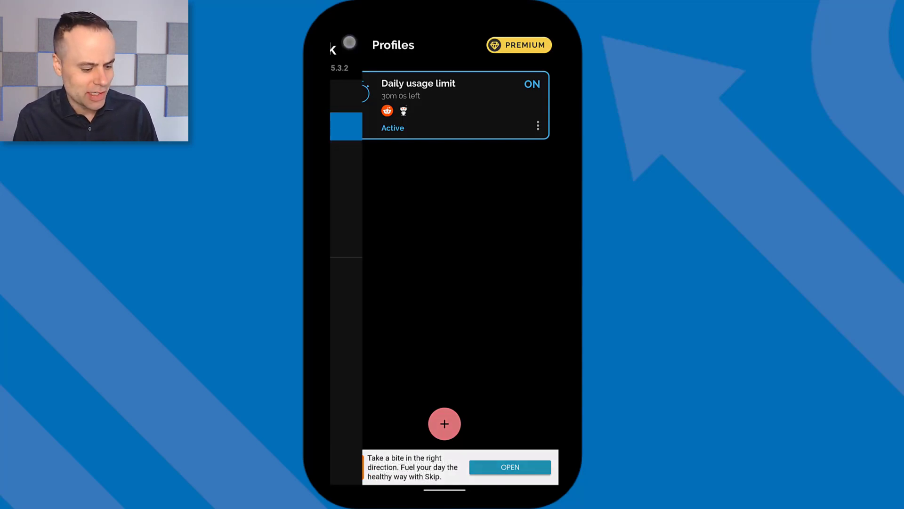
click(444, 423)
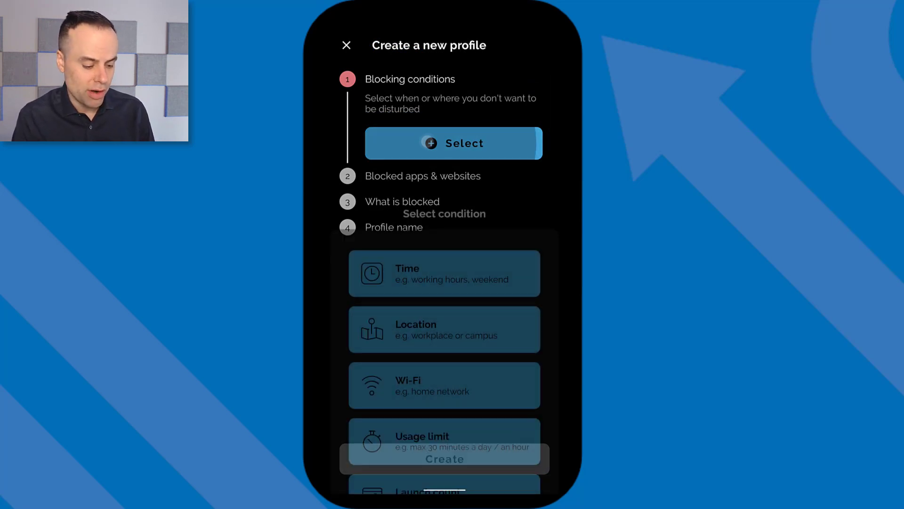
- Abandon the Create a new profile screen and return to the home screen
click(453, 144)
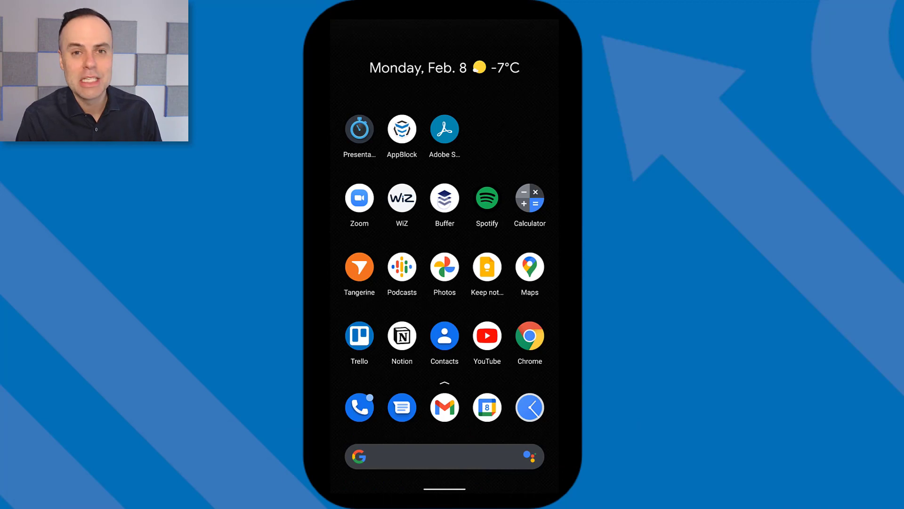
- Launch Buffer and browse the Simpletivity content queue of scheduled posts
click(443, 198)
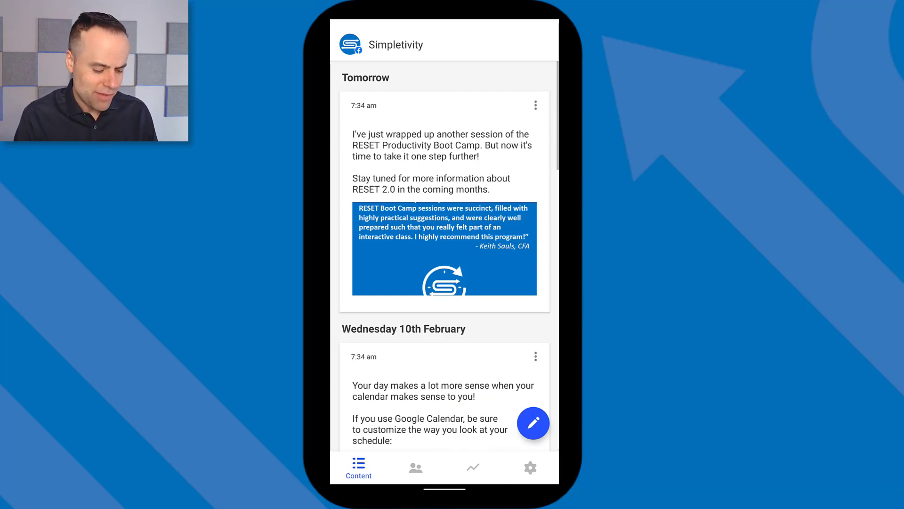
scroll(up, 3)
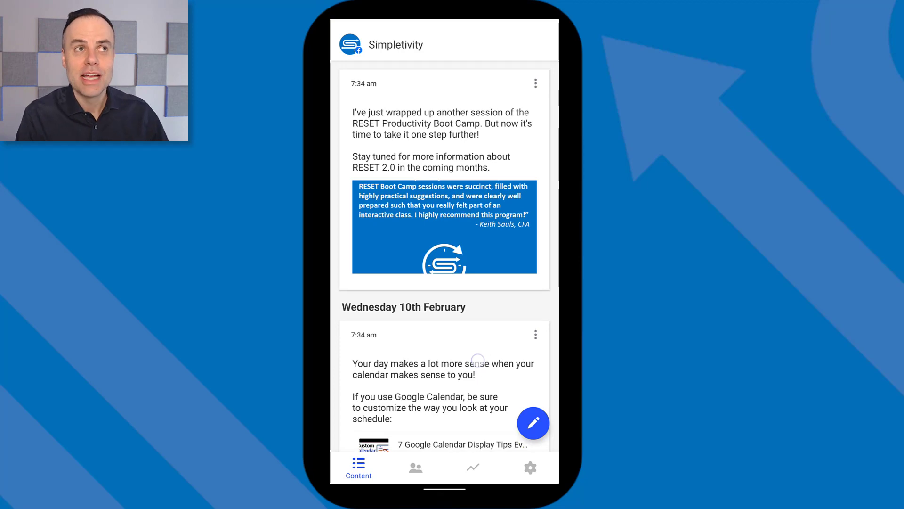
scroll(down, 3)
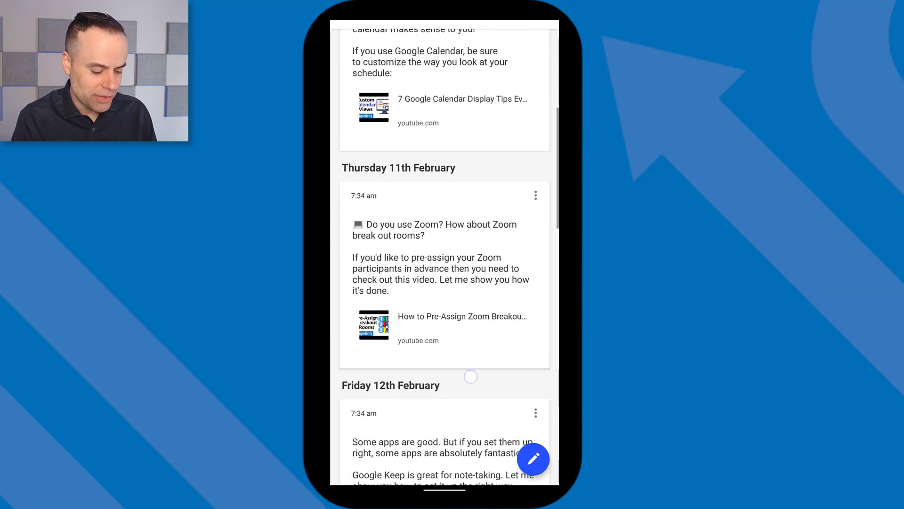
scroll(down, 3)
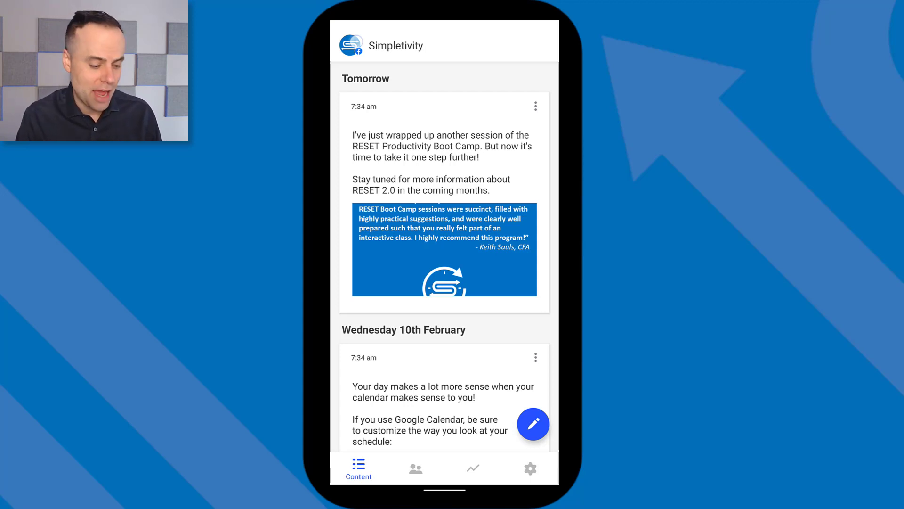
- Leave Buffer and launch Adobe Scan with the receipt framed for capture
click(351, 46)
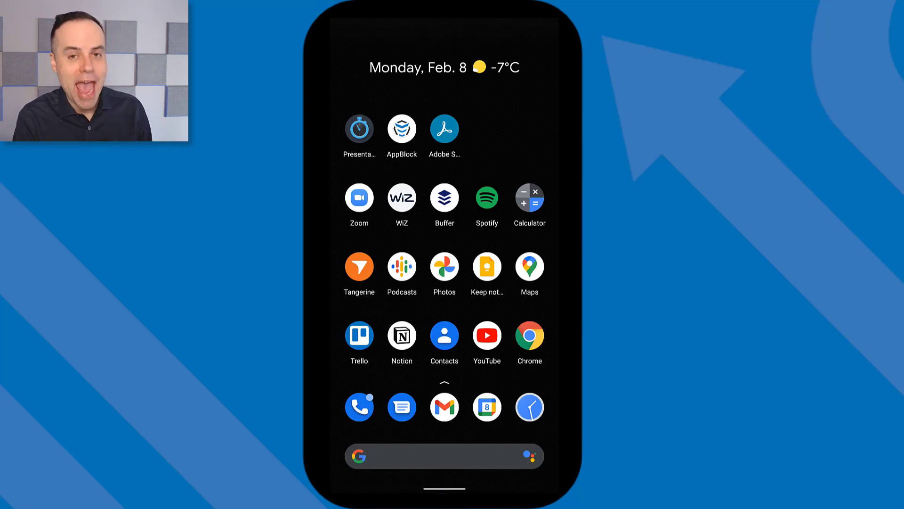
click(444, 128)
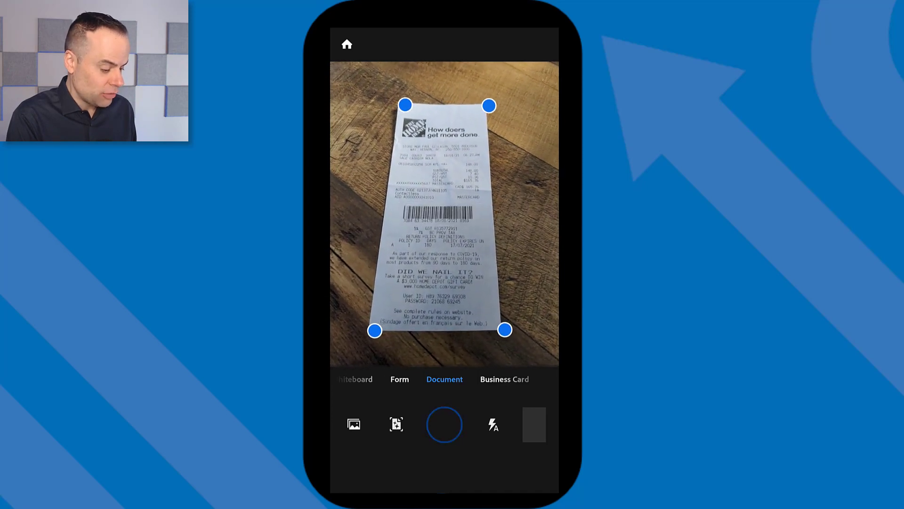
- Capture the Home Depot receipt and bring up the cleaned-up page for review
click(444, 423)
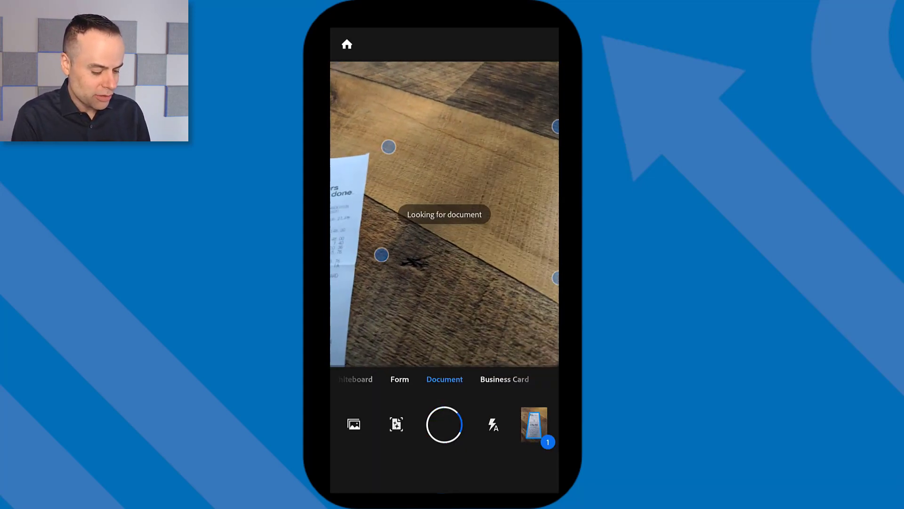
click(444, 425)
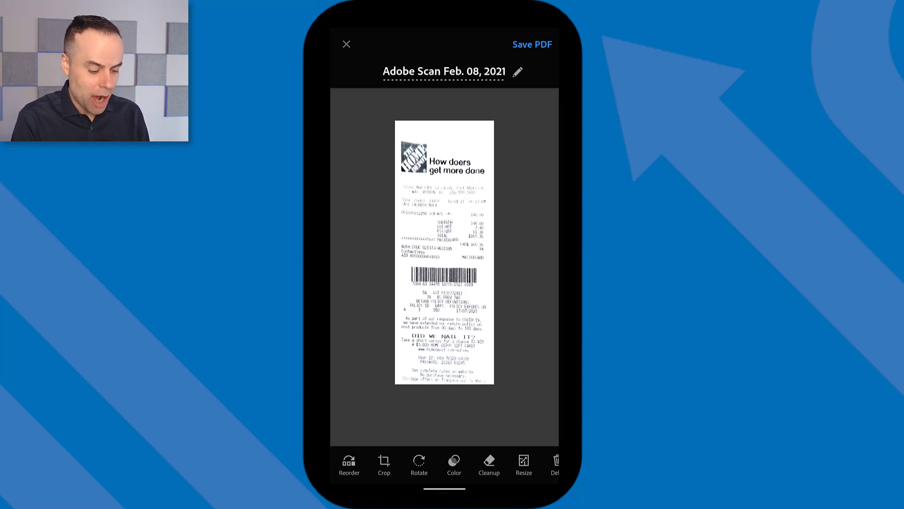
- Close the receipt review without saving and return to the home screen
click(531, 44)
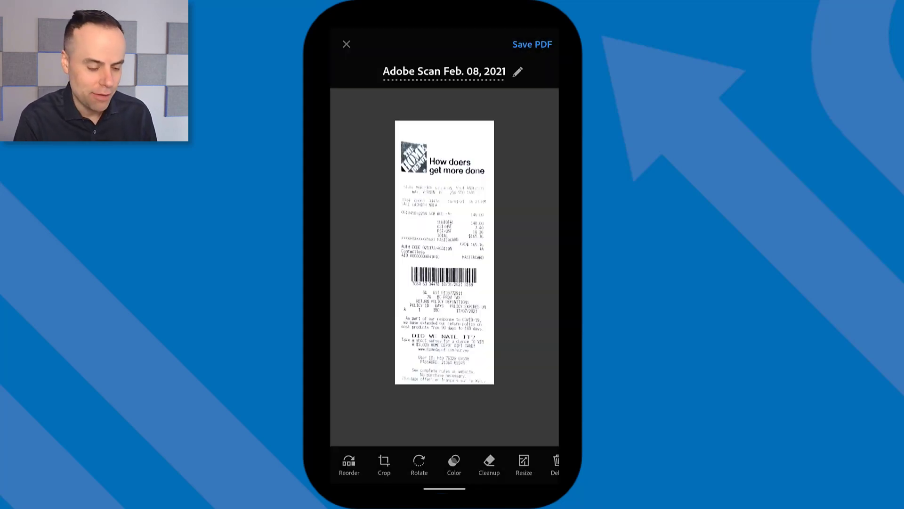
click(531, 44)
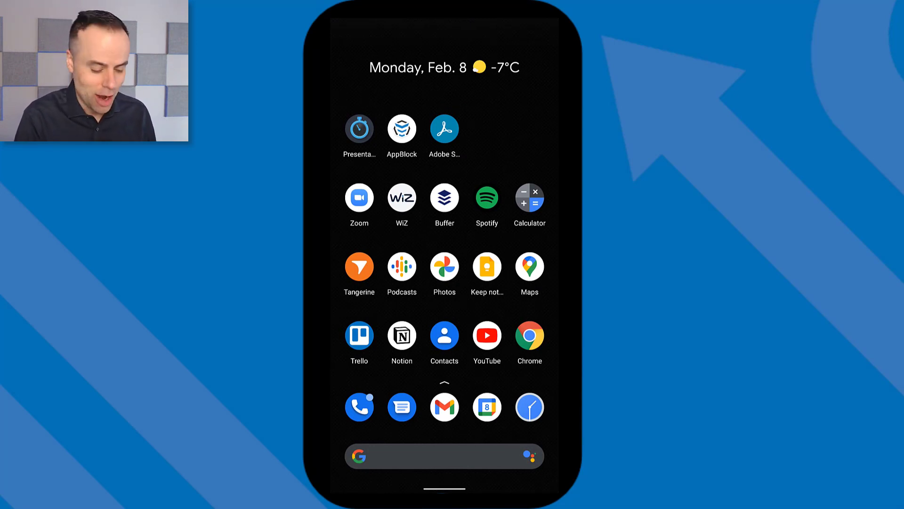
- Launch Google Keep, browse the notes grid and start a new blank note
click(487, 270)
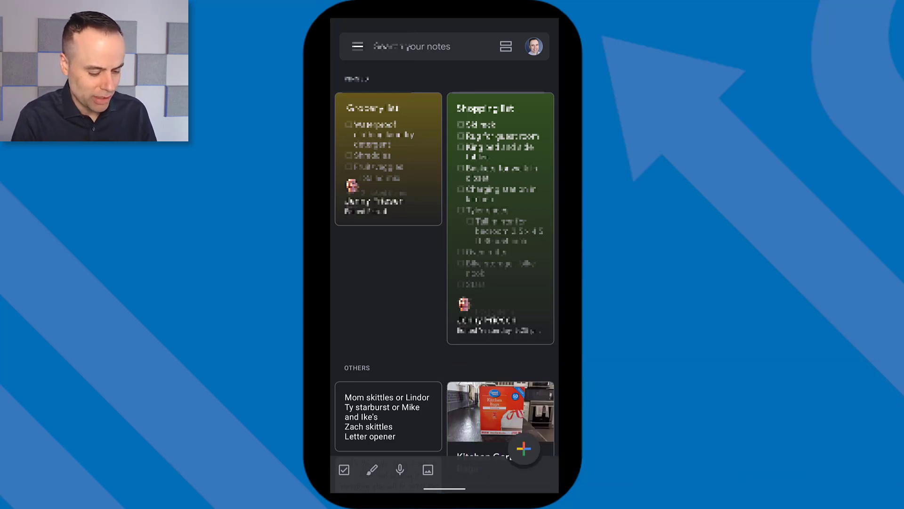
scroll(up, 3)
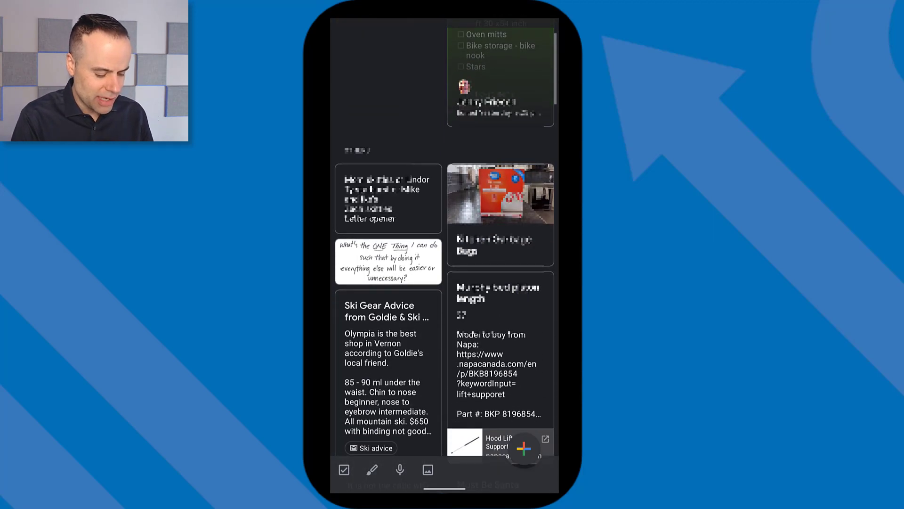
scroll(up, 3)
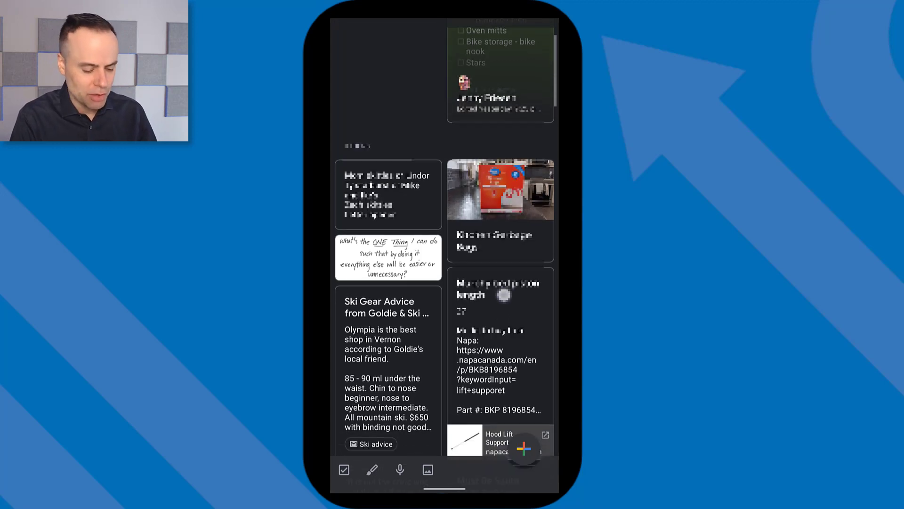
scroll(down, 3)
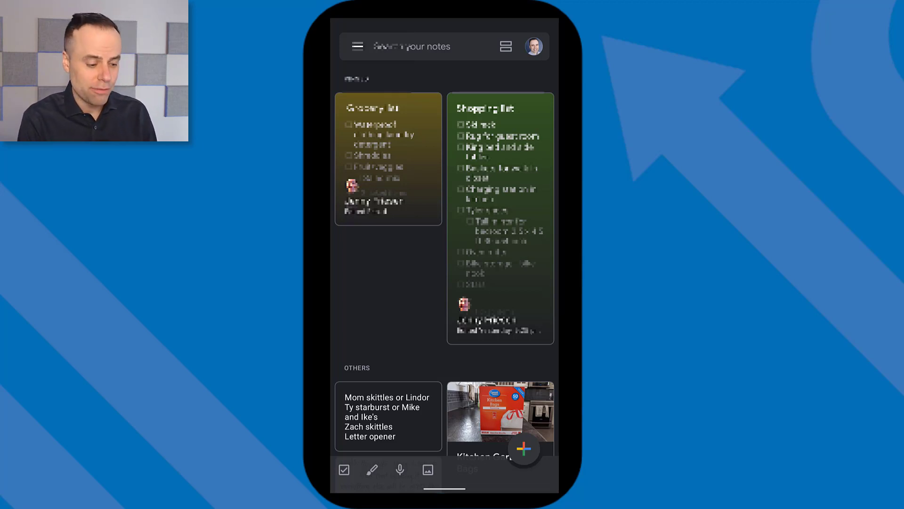
click(524, 448)
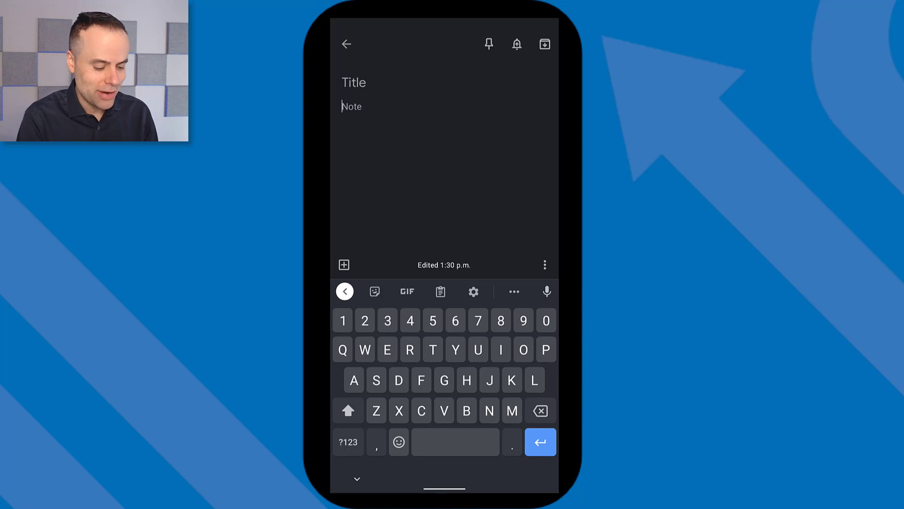
- Leave the empty note and view Notion's Ski Gear Rental Ratings table after its ski photos
click(346, 44)
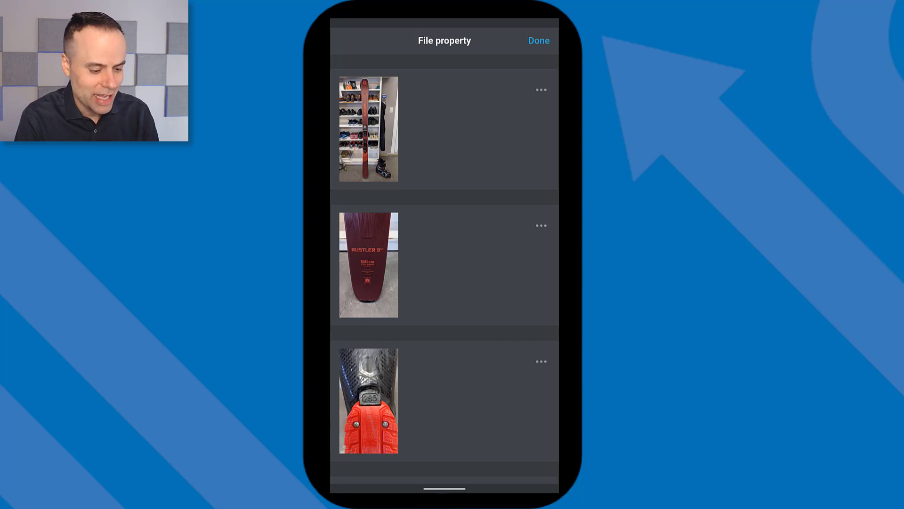
click(538, 40)
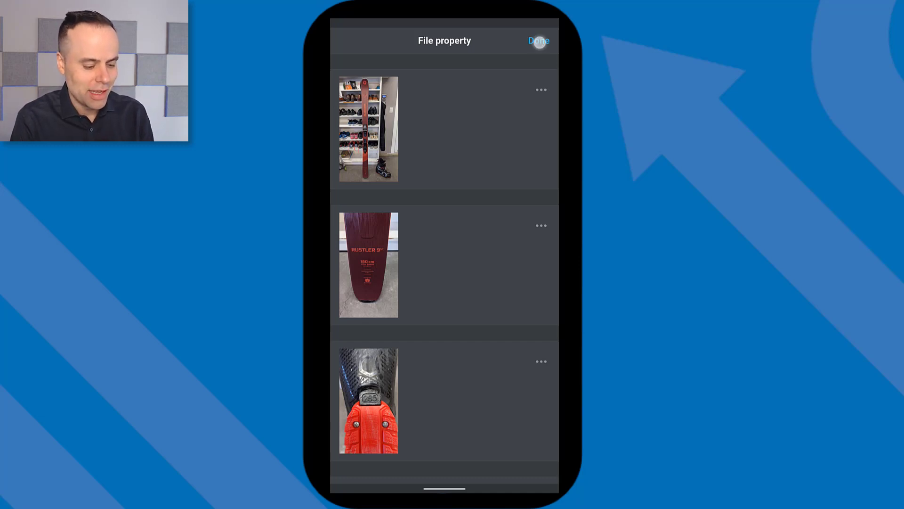
click(538, 40)
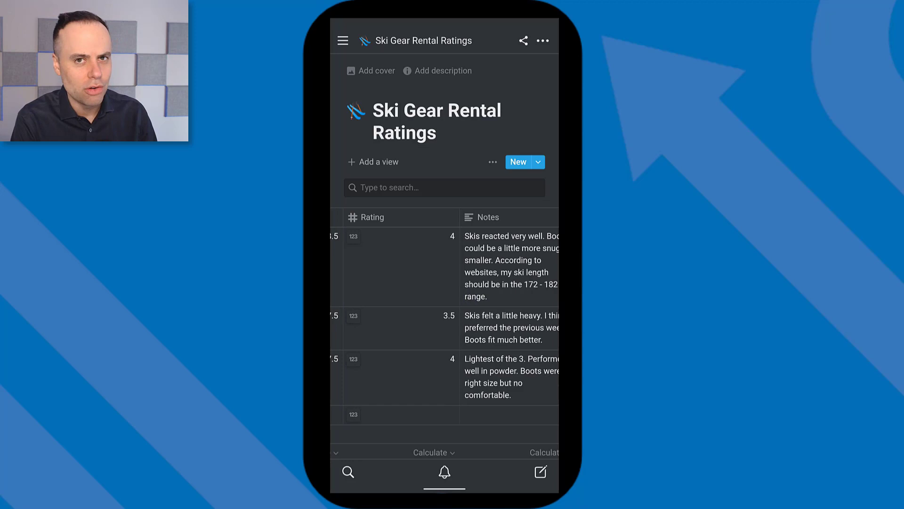
- Browse the Restaurant Reviews table from the page list, checking ratings and costs, then return Home
click(343, 41)
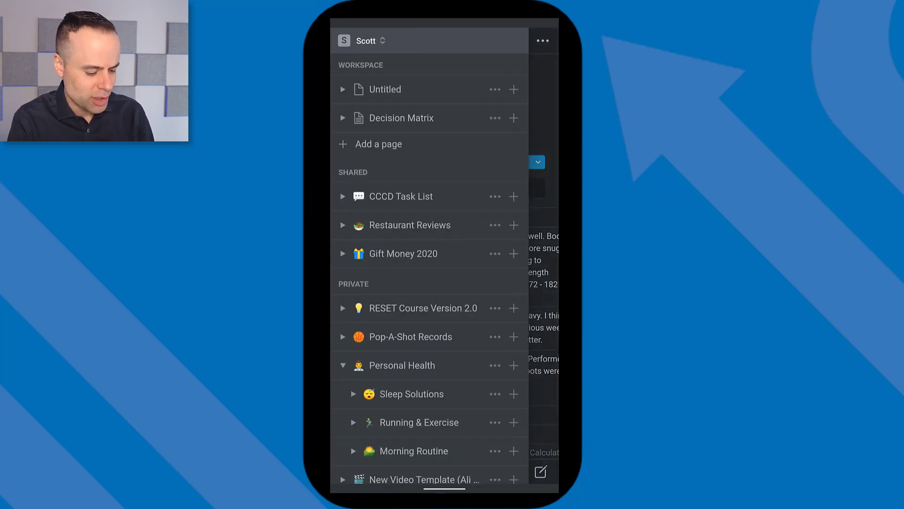
click(409, 225)
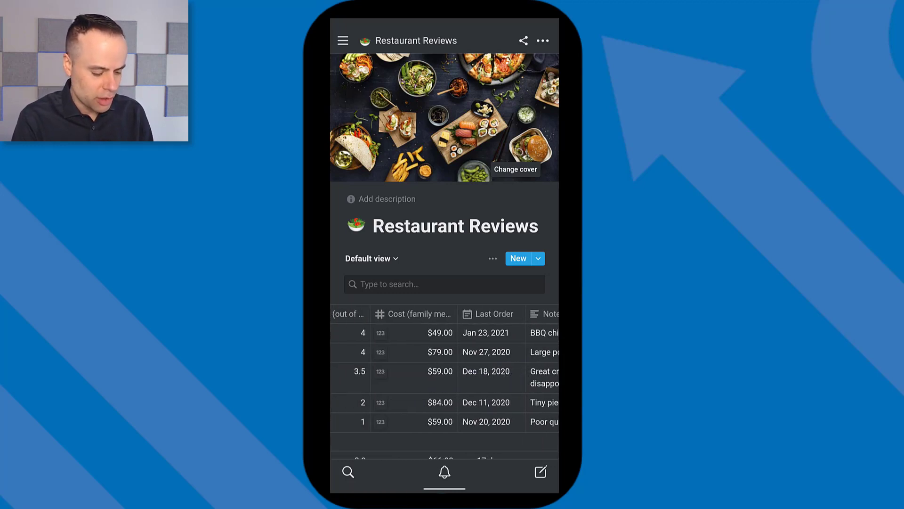
scroll(down, 3)
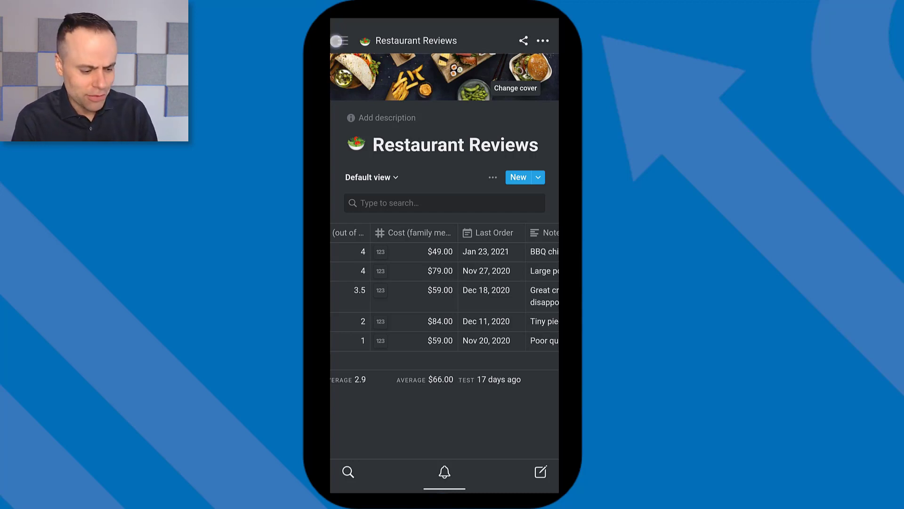
click(340, 40)
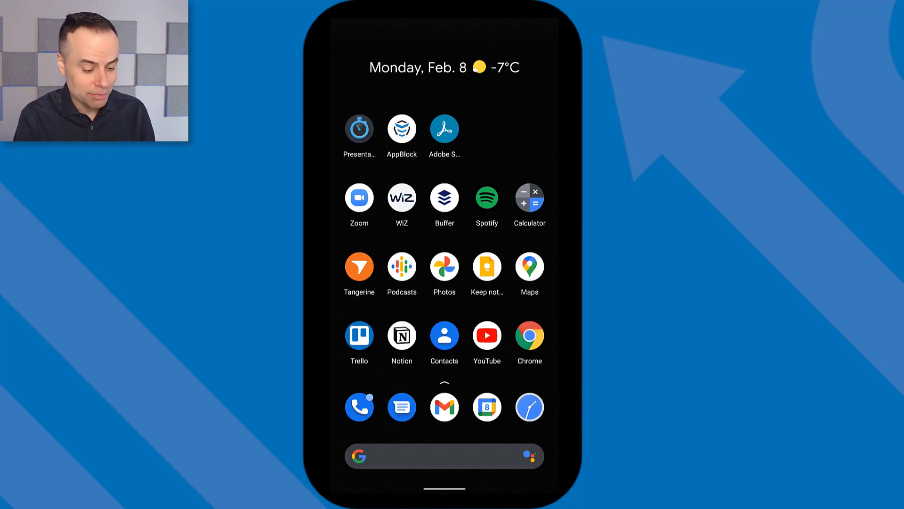
- Launch Google Podcasts and go to the Judge John Hodgman show page
click(401, 268)
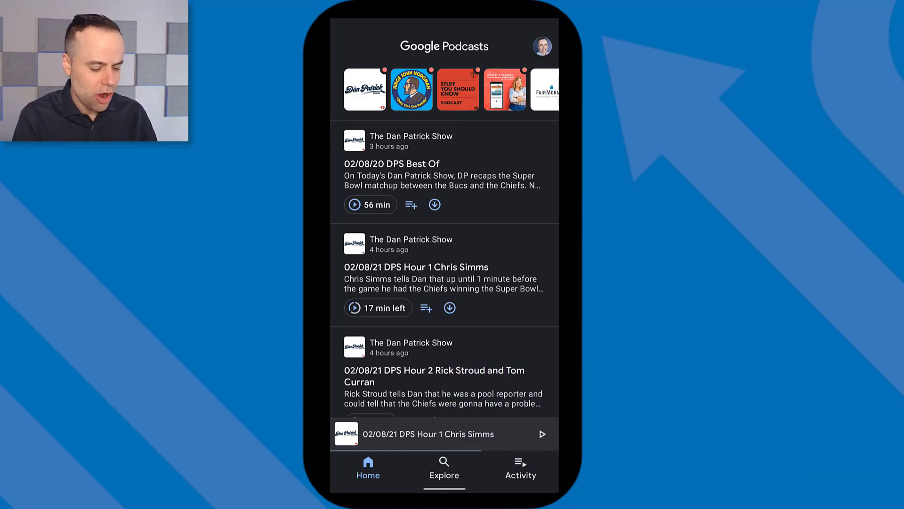
scroll(down, 3)
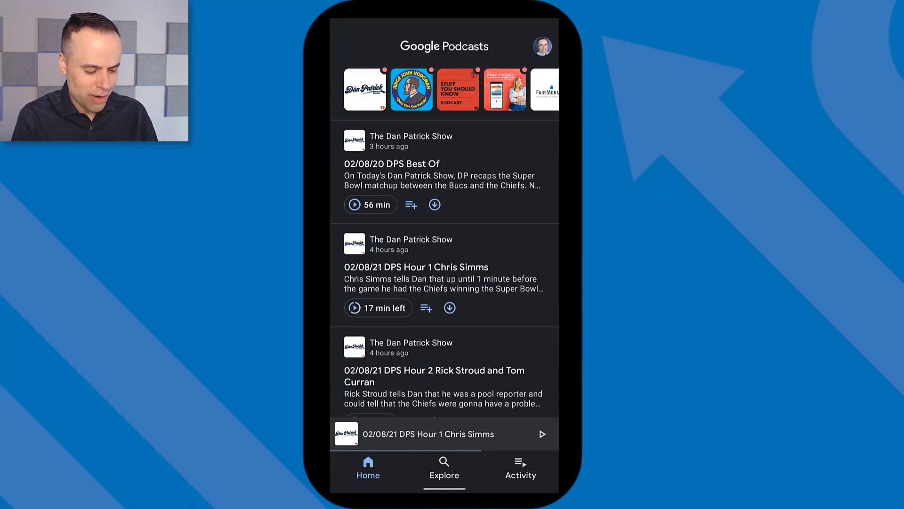
click(412, 90)
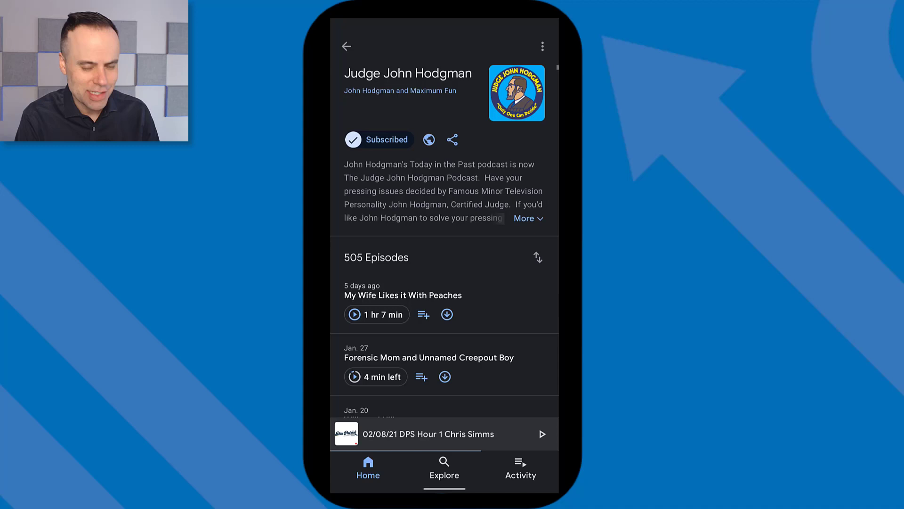
- Scroll through the Judge John Hodgman episodes and return to the home feed
scroll(down, 3)
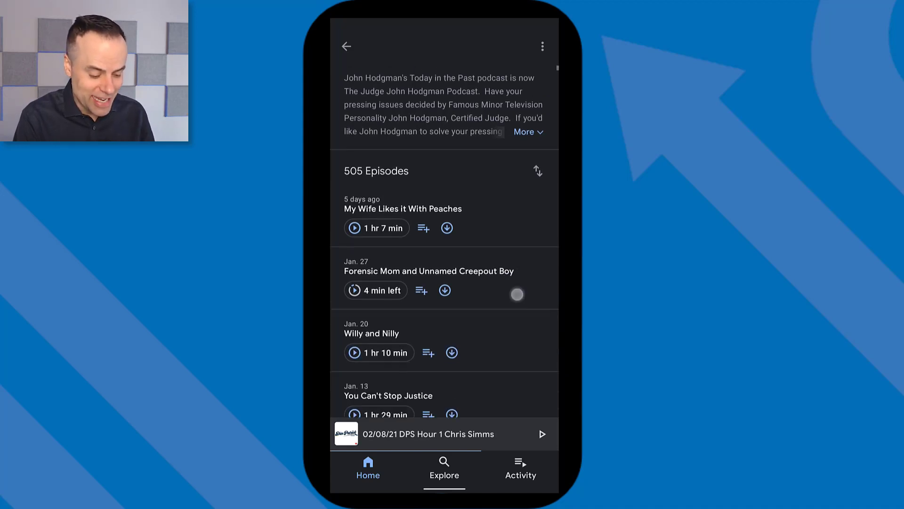
scroll(down, 3)
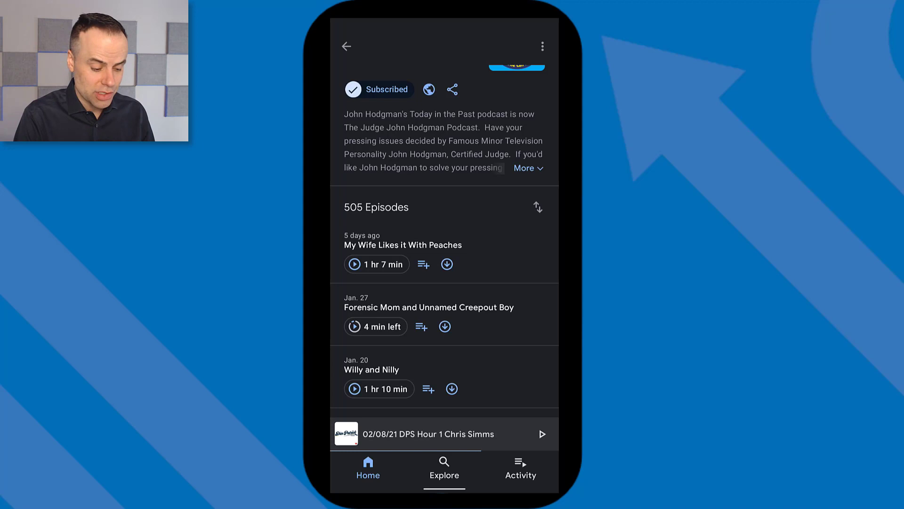
click(345, 46)
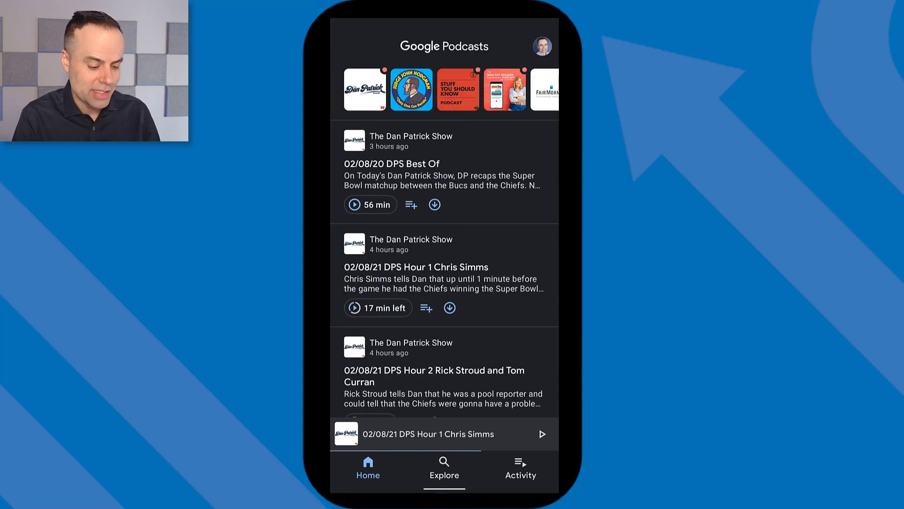